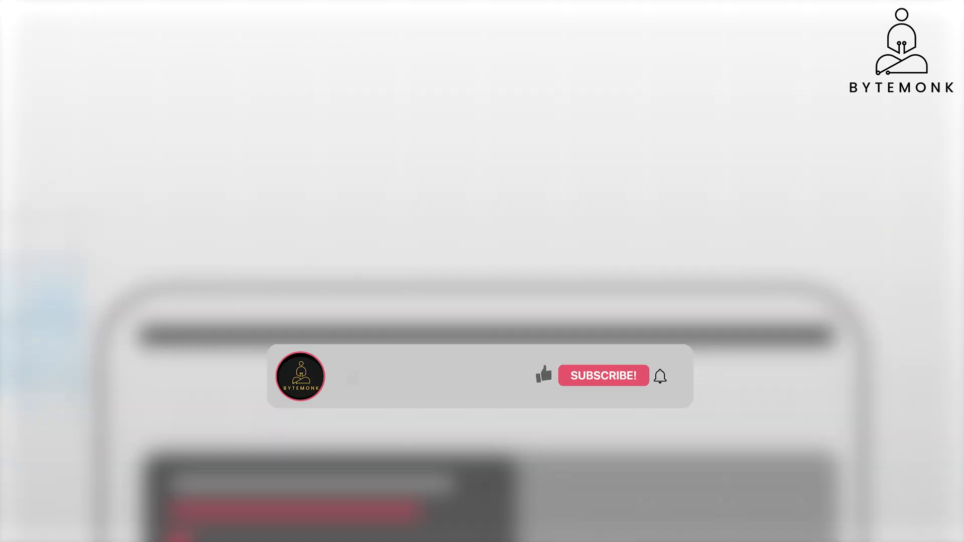
pyautogui.click(603, 376)
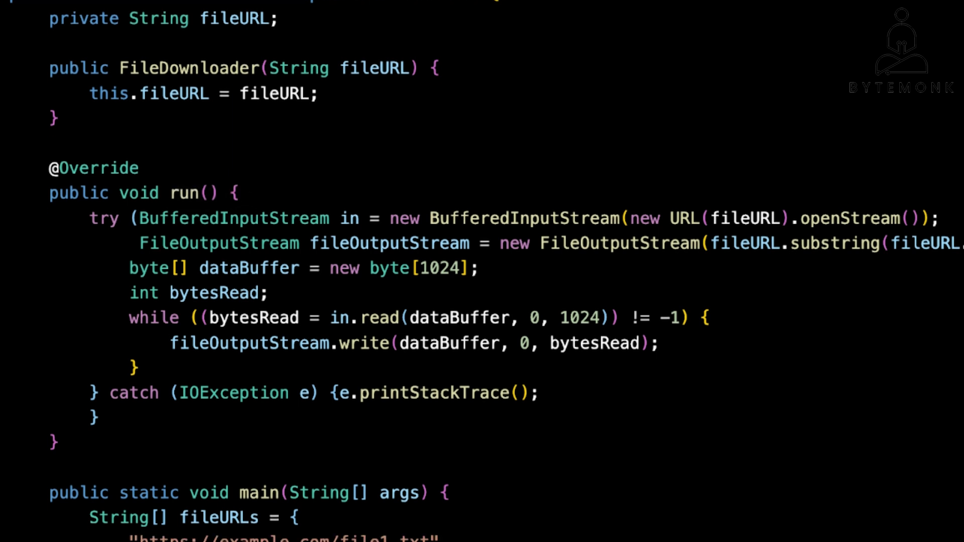
pyautogui.scroll(-3)
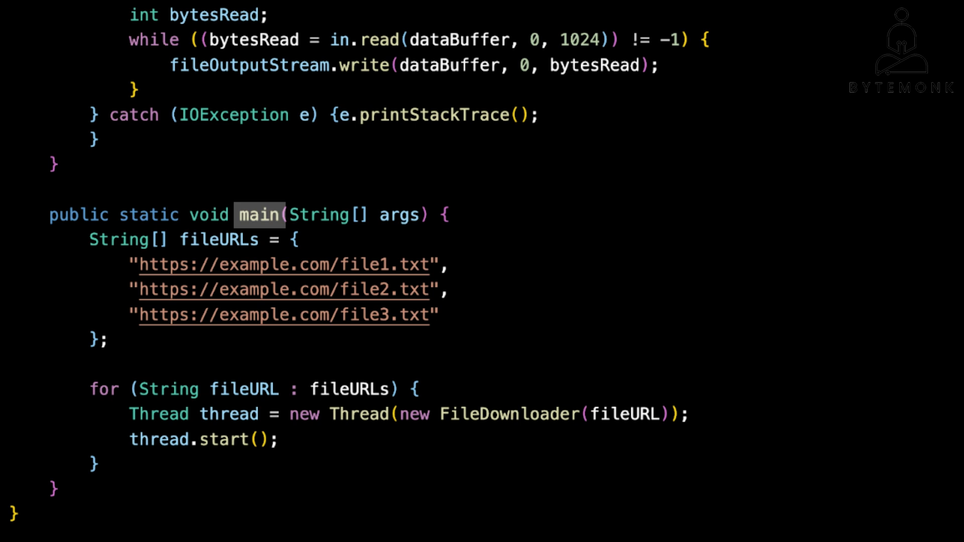
pyautogui.doubleClick(509, 414)
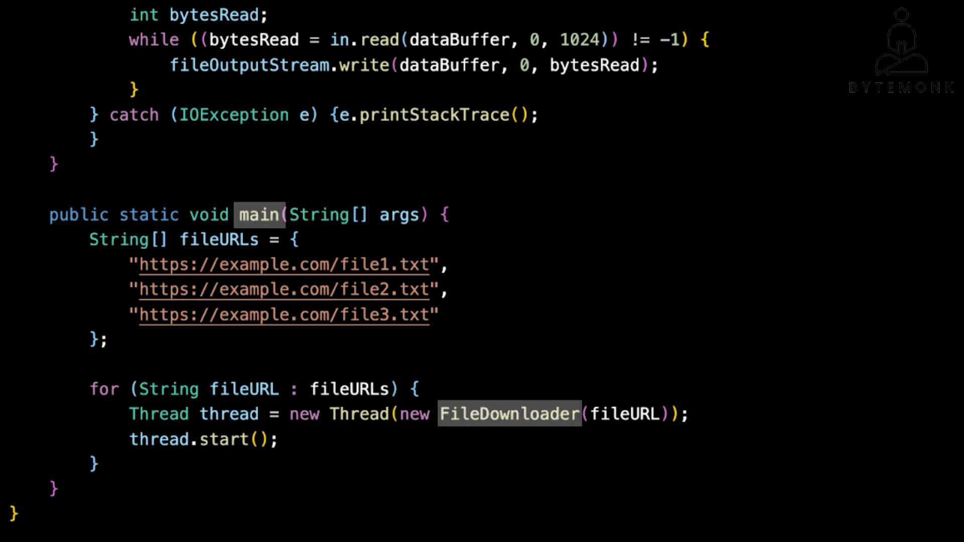